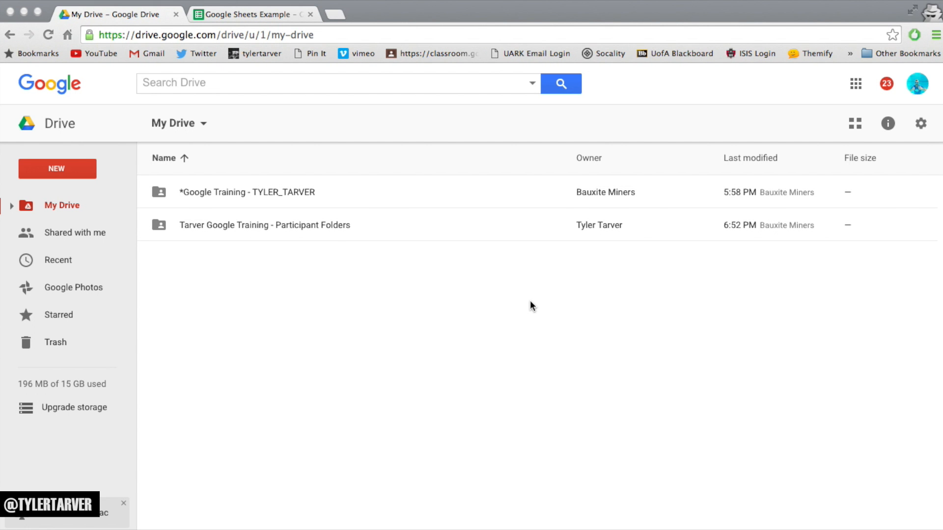
pyautogui.moveTo(530, 313)
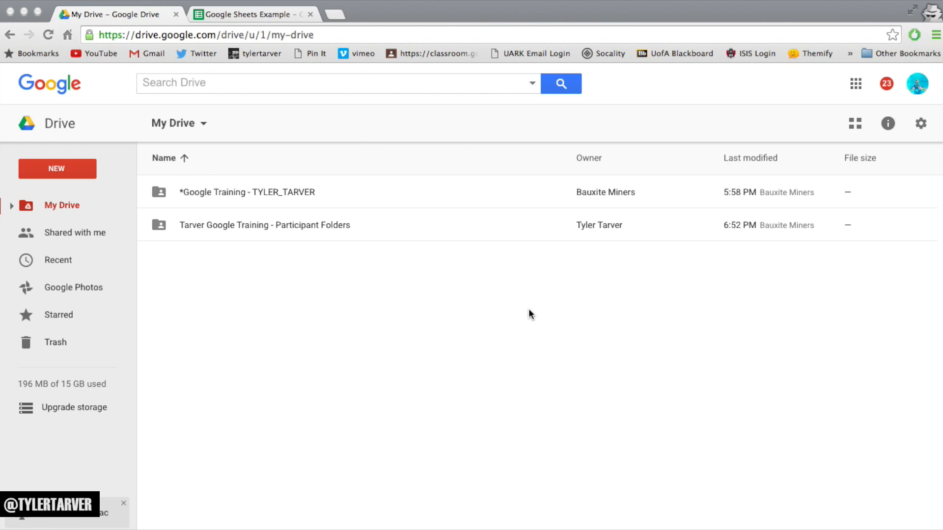
pyautogui.moveTo(470, 310)
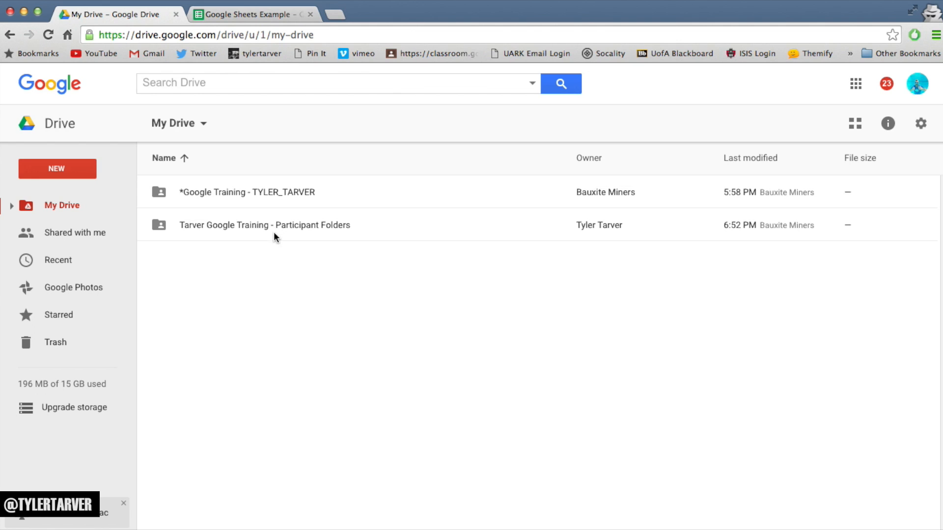
pyautogui.moveTo(333, 282)
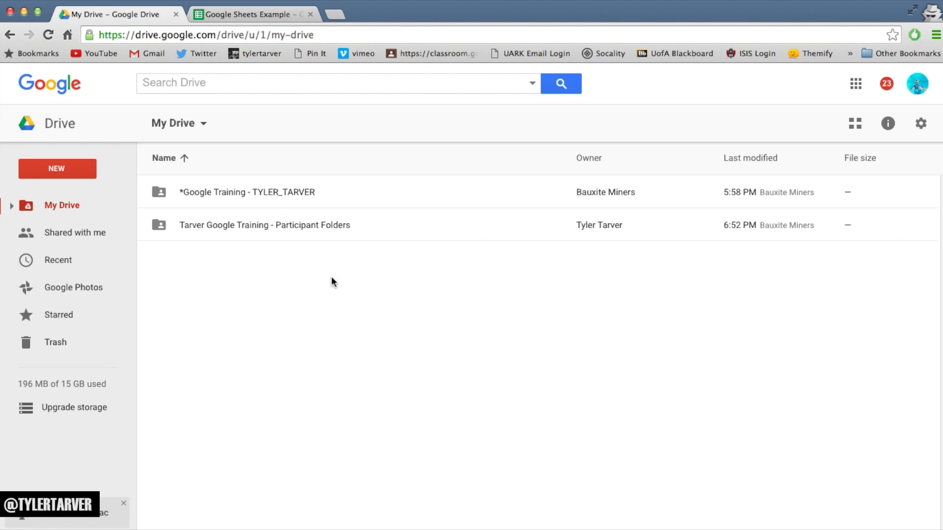
pyautogui.moveTo(868, 97)
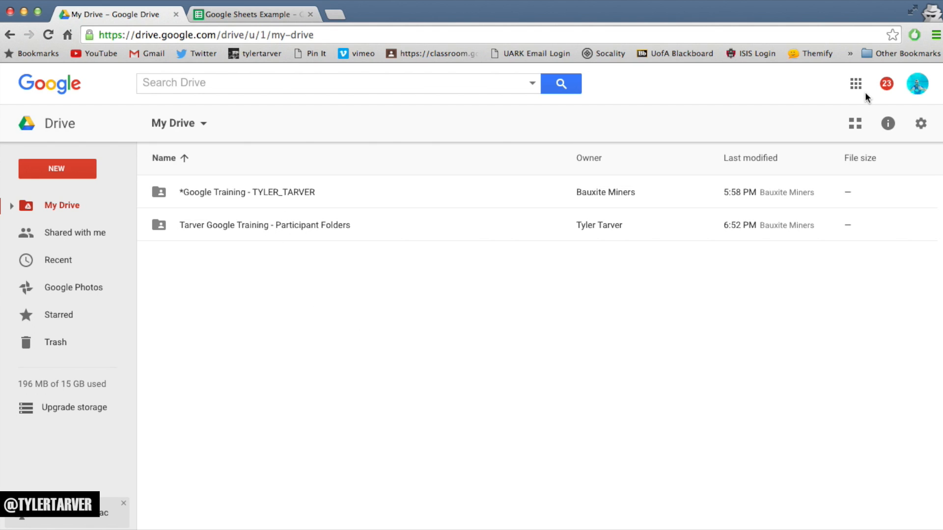
# Step: Reload Google Drive from the Google apps launcher
pyautogui.click(855, 83)
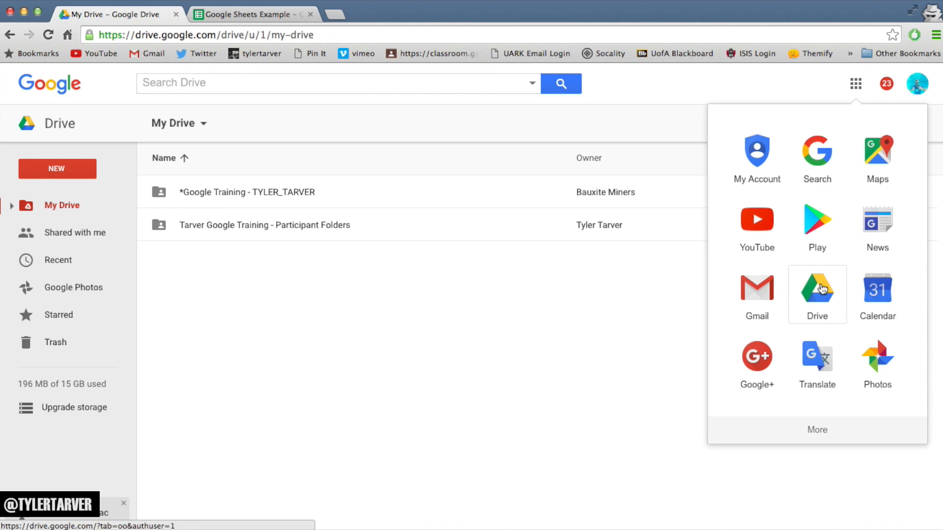
pyautogui.click(816, 289)
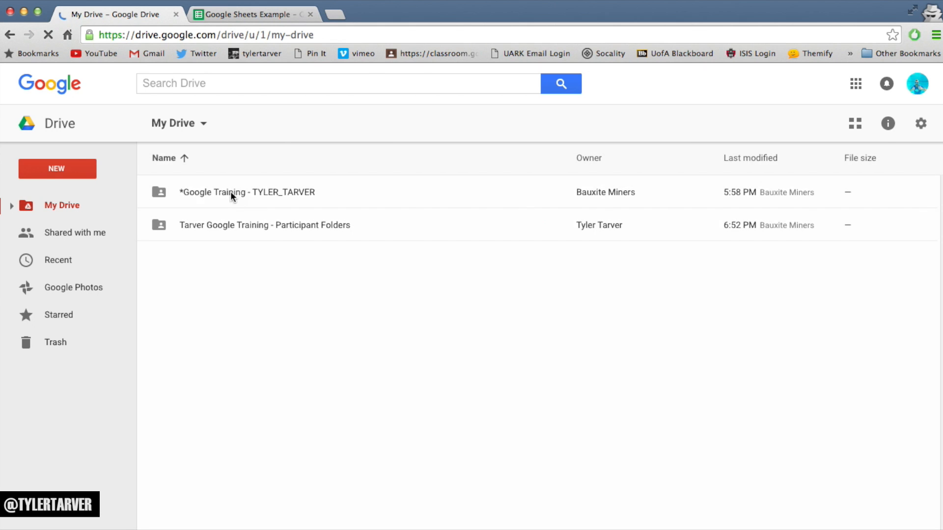
# Step: Create a new Google Docs document, dismiss the charts tip and enter filler text 'f'
pyautogui.click(57, 168)
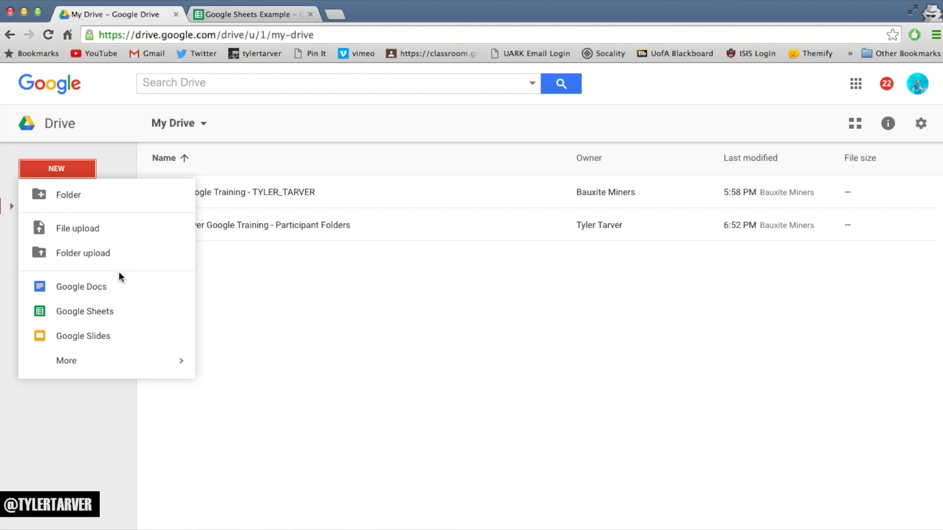
pyautogui.click(82, 286)
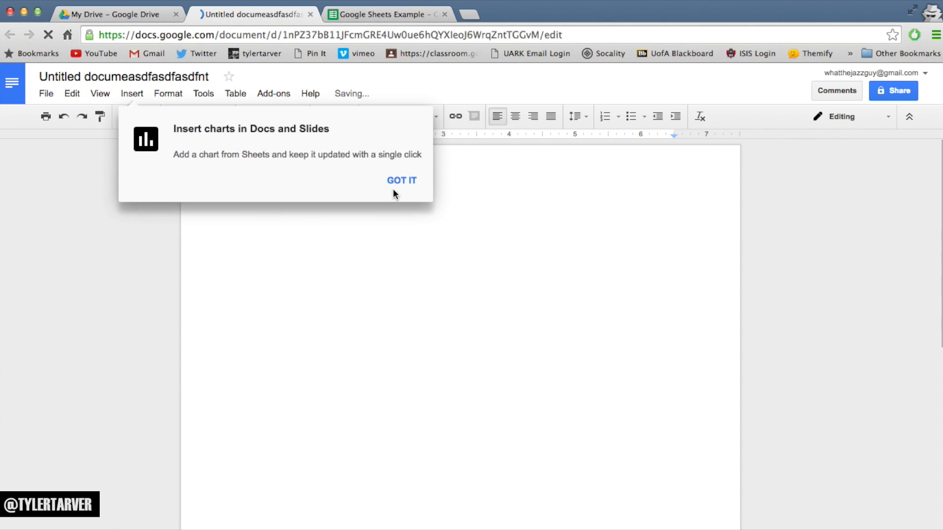
pyautogui.click(401, 181)
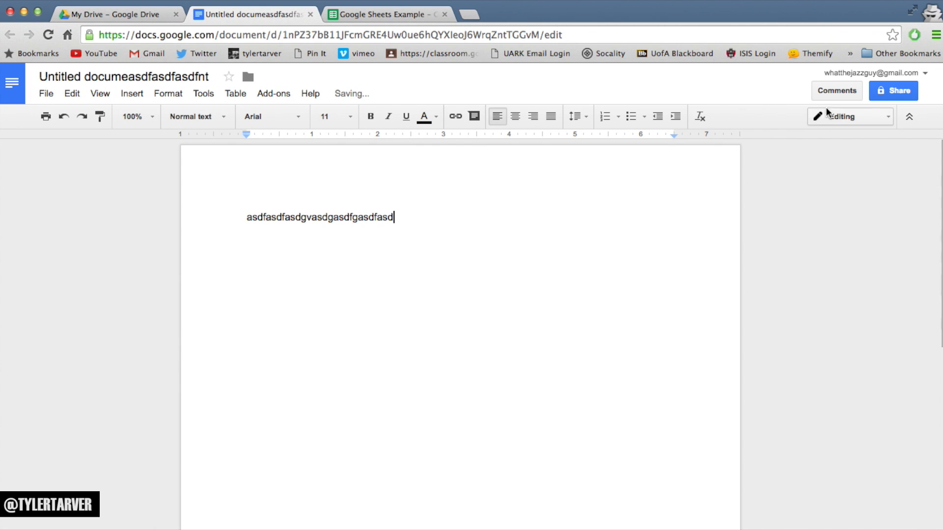
pyautogui.write('f')
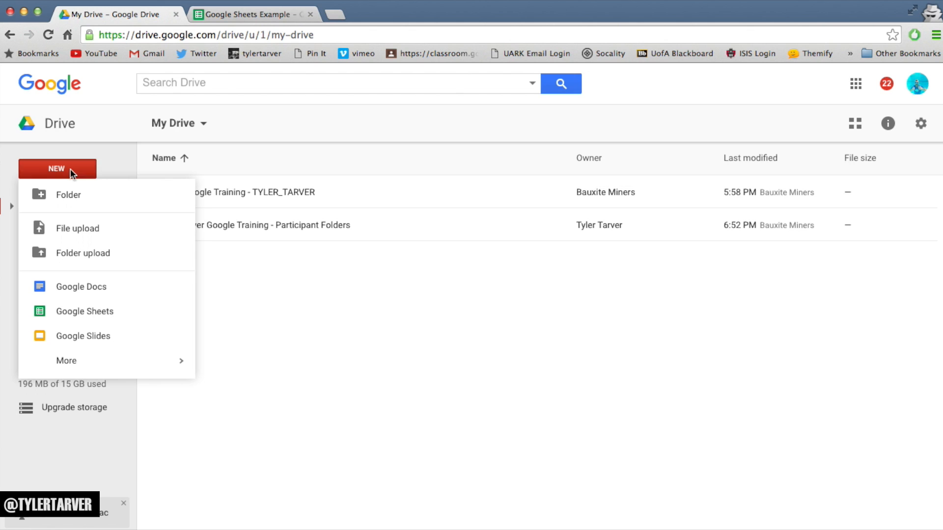
# Step: Create a new Google Sheets spreadsheet, enter 'adfbsdfbaebdfb', and close it to return to Drive
pyautogui.click(85, 312)
pyautogui.write('W')
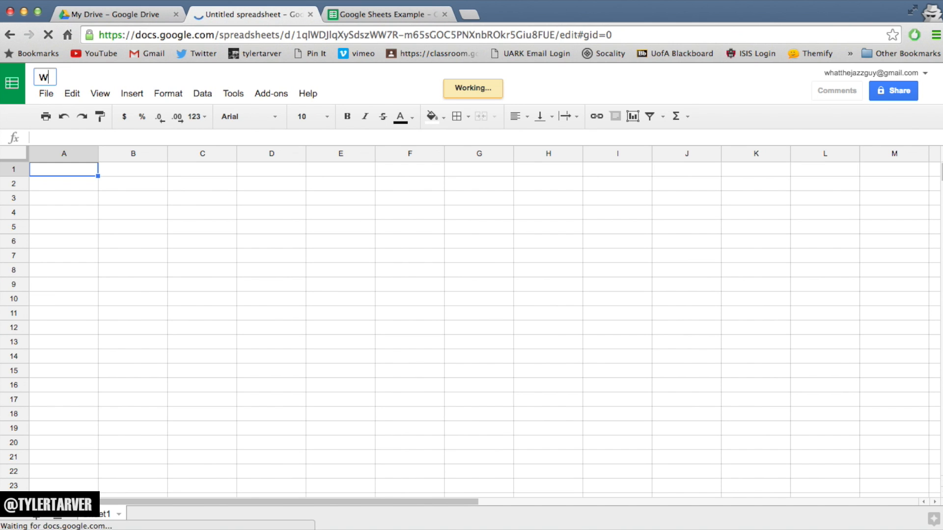
pyautogui.write('adfbsdfbaebdfb')
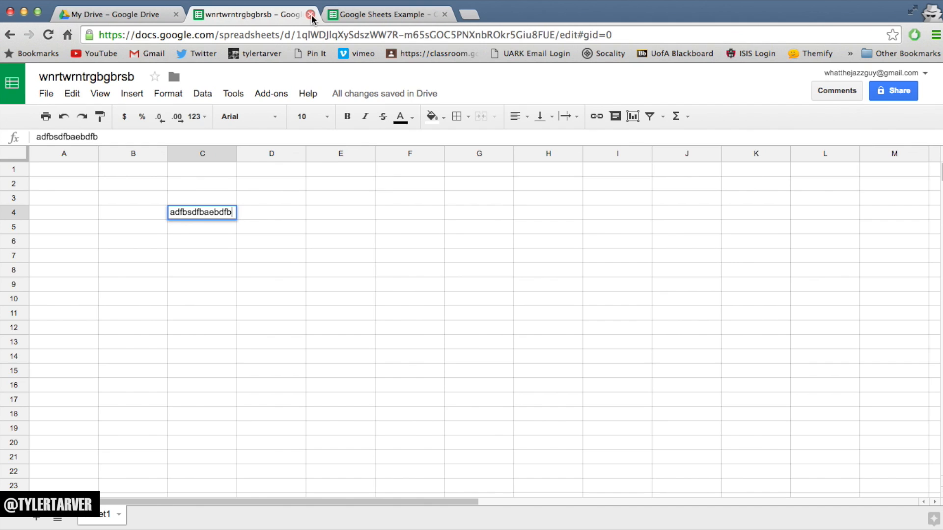
pyautogui.click(311, 14)
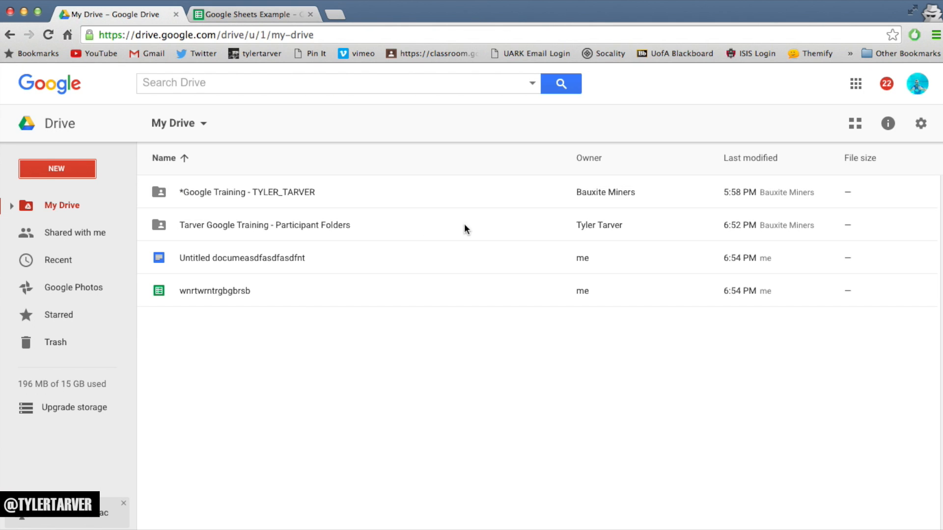
pyautogui.moveTo(248, 195)
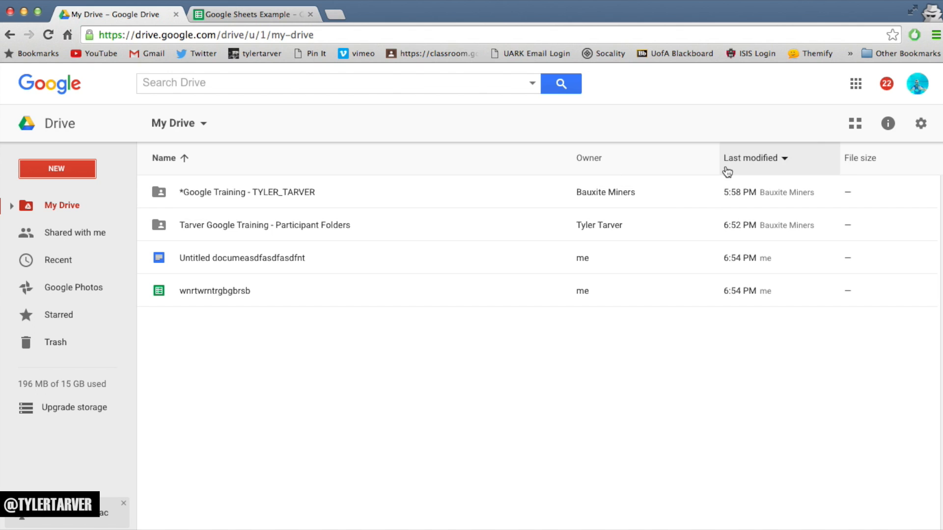
pyautogui.click(164, 158)
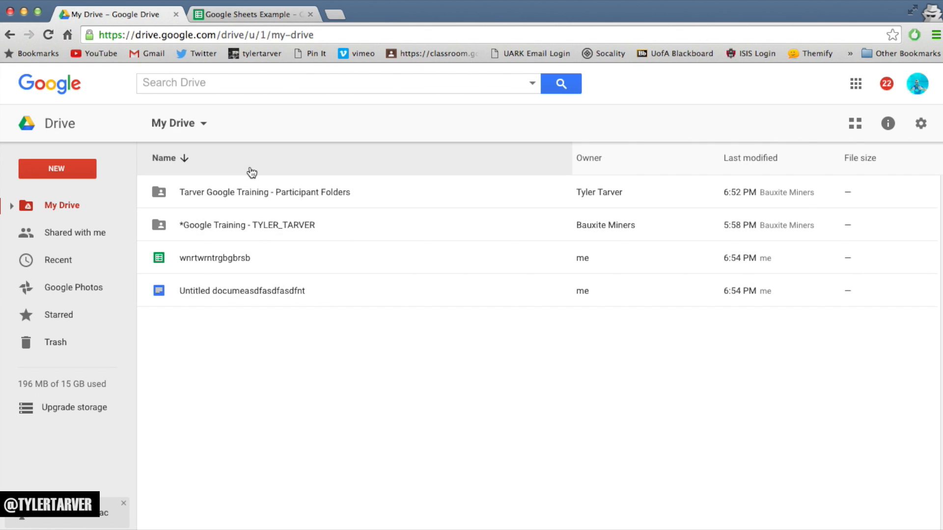
pyautogui.click(750, 157)
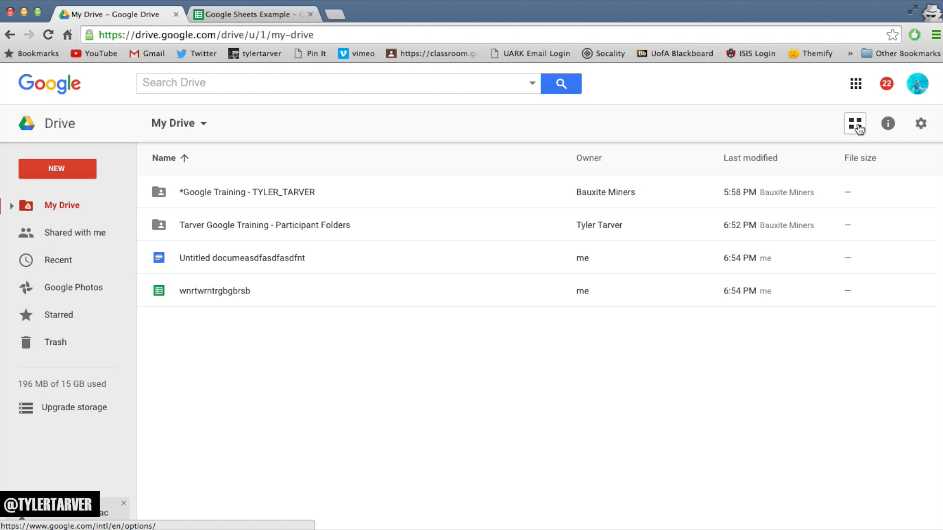
pyautogui.click(855, 124)
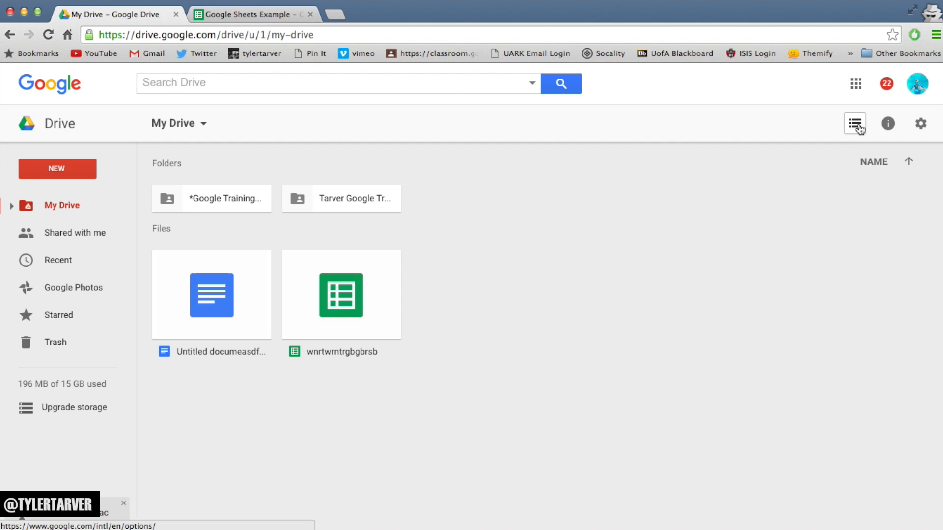
pyautogui.moveTo(200, 206)
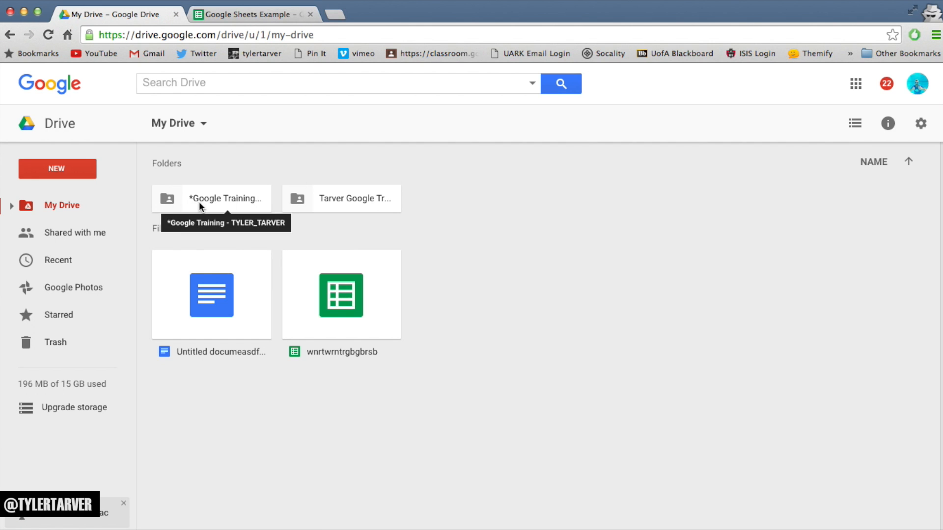
pyautogui.moveTo(253, 259)
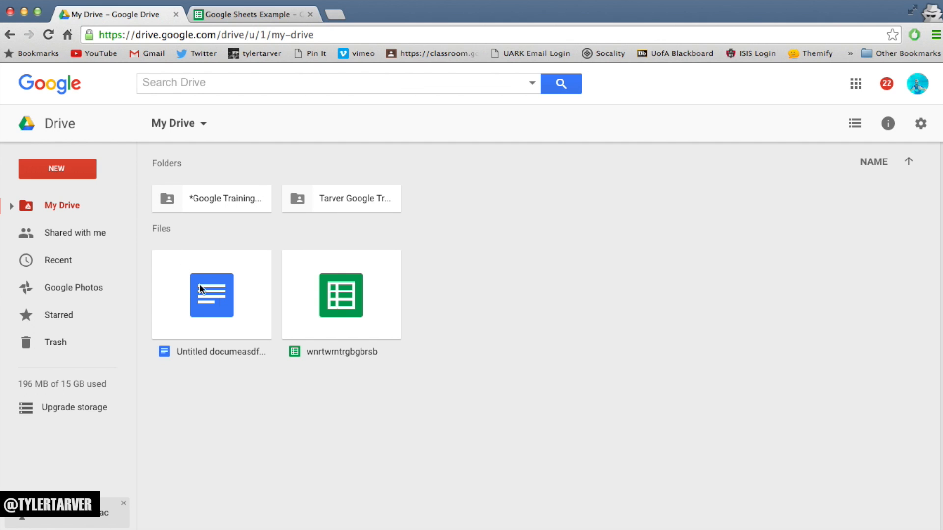
pyautogui.moveTo(264, 183)
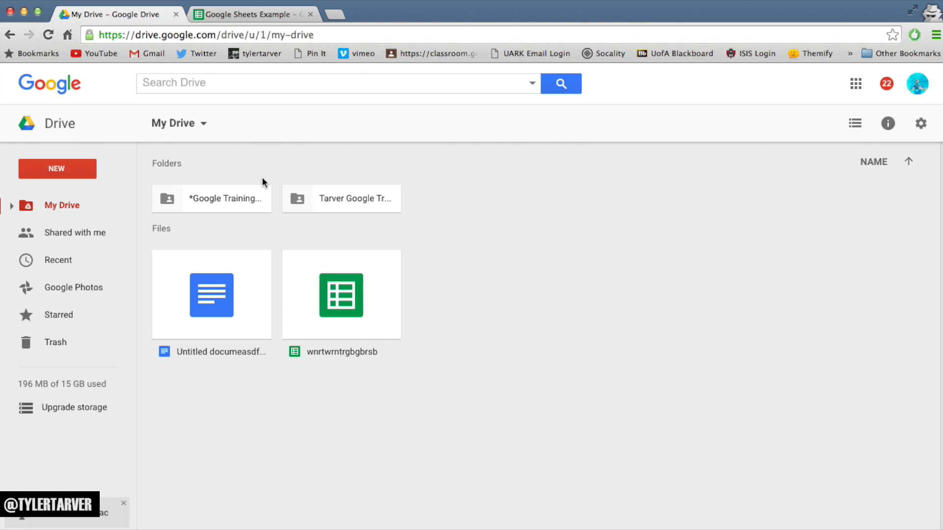
pyautogui.moveTo(351, 259)
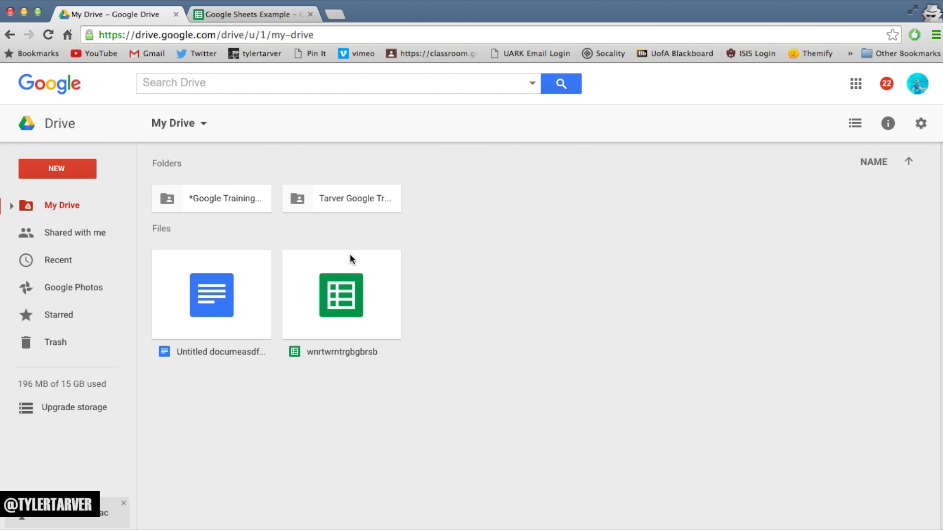
pyautogui.click(855, 124)
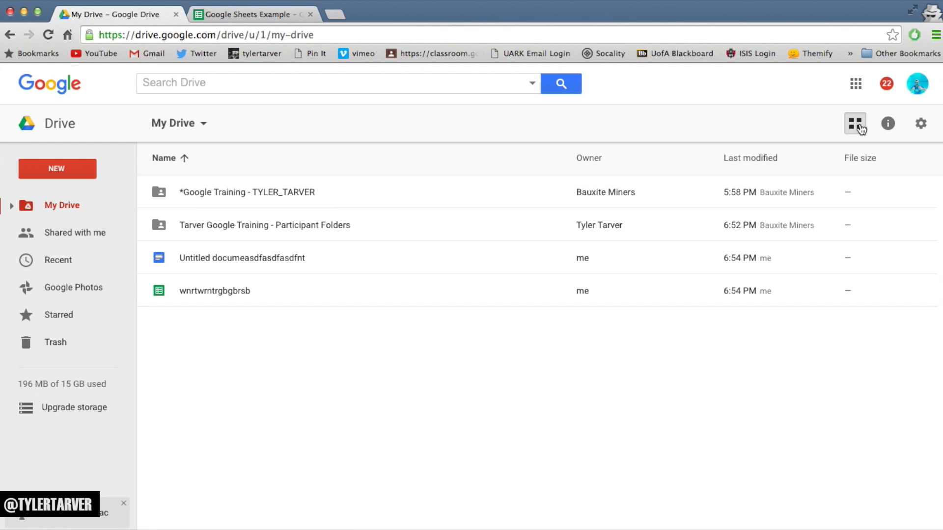
pyautogui.click(855, 124)
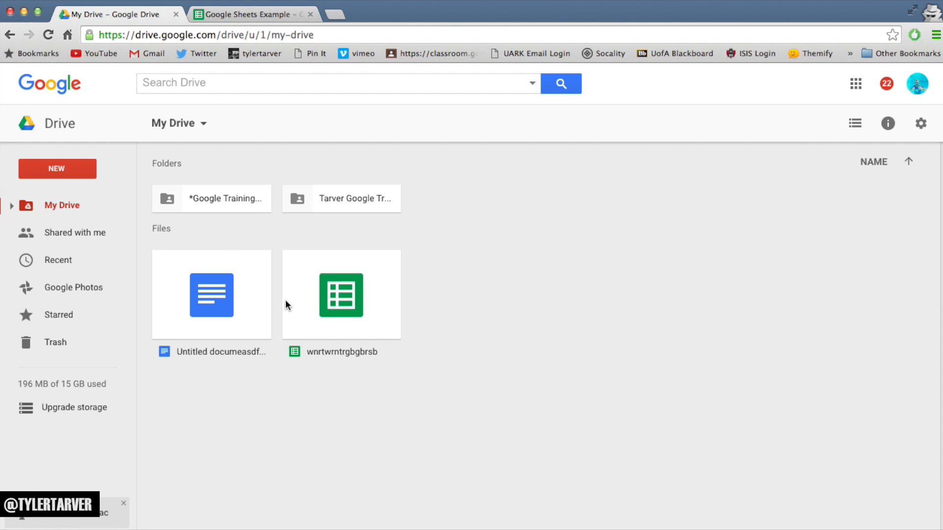
pyautogui.moveTo(256, 267)
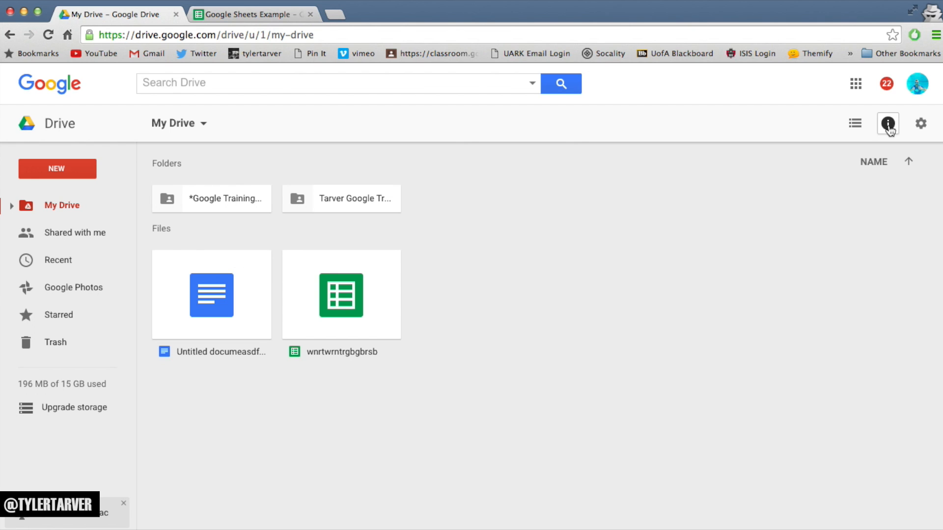
pyautogui.click(855, 124)
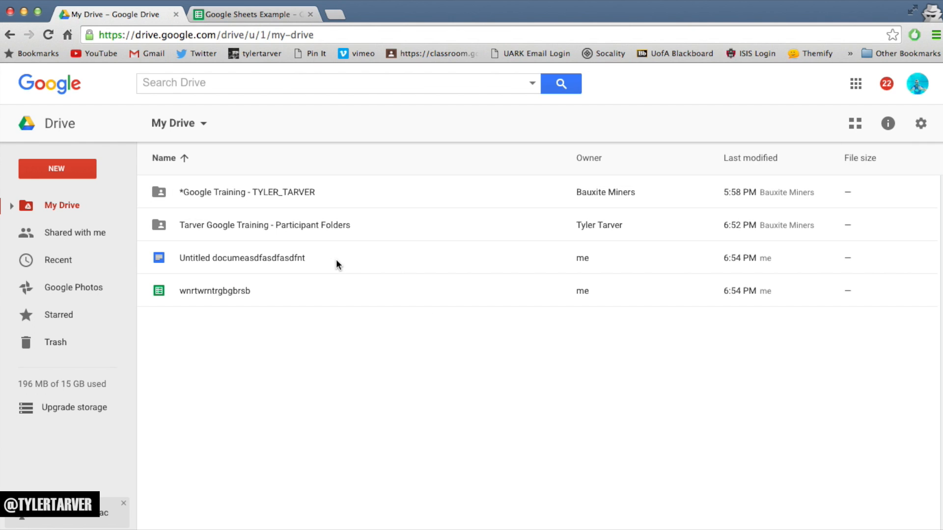
pyautogui.moveTo(351, 258)
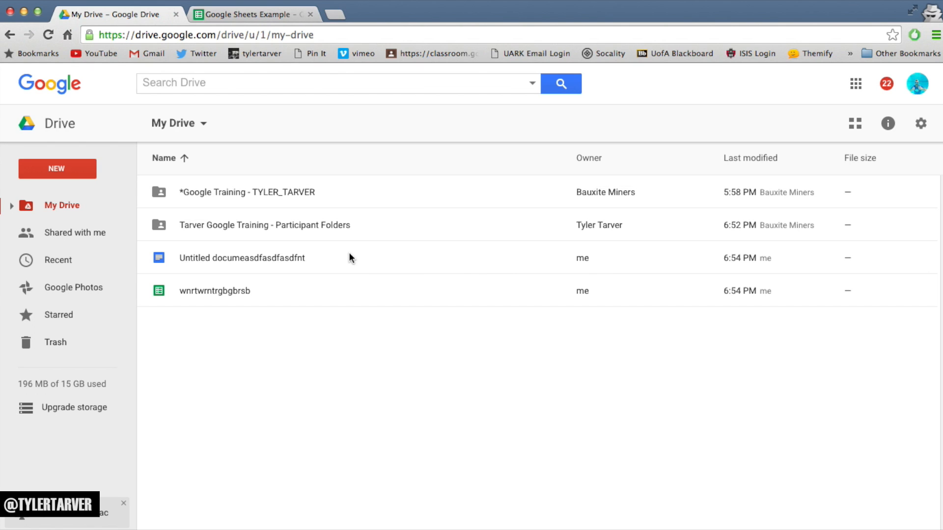
pyautogui.moveTo(277, 278)
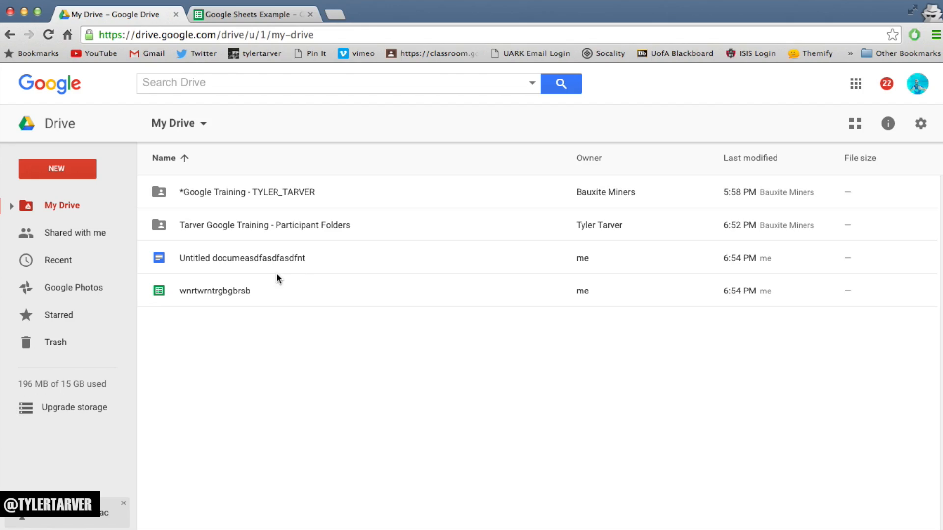